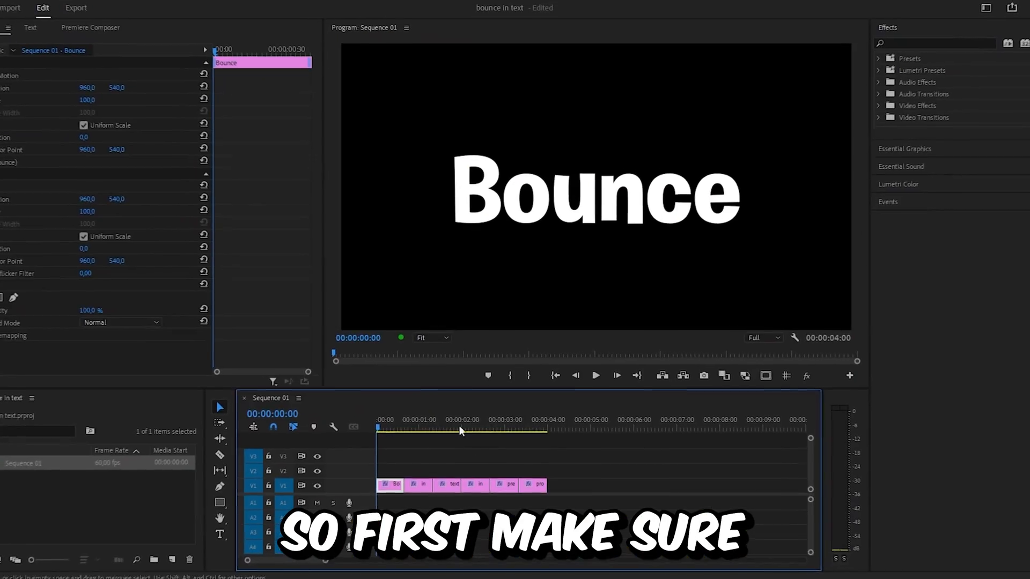
Keyframe the Bounce title's Scale at 740 on frame 0 and 100 ten frames later
{"action": "left_click", "coordinate": [431, 430]}
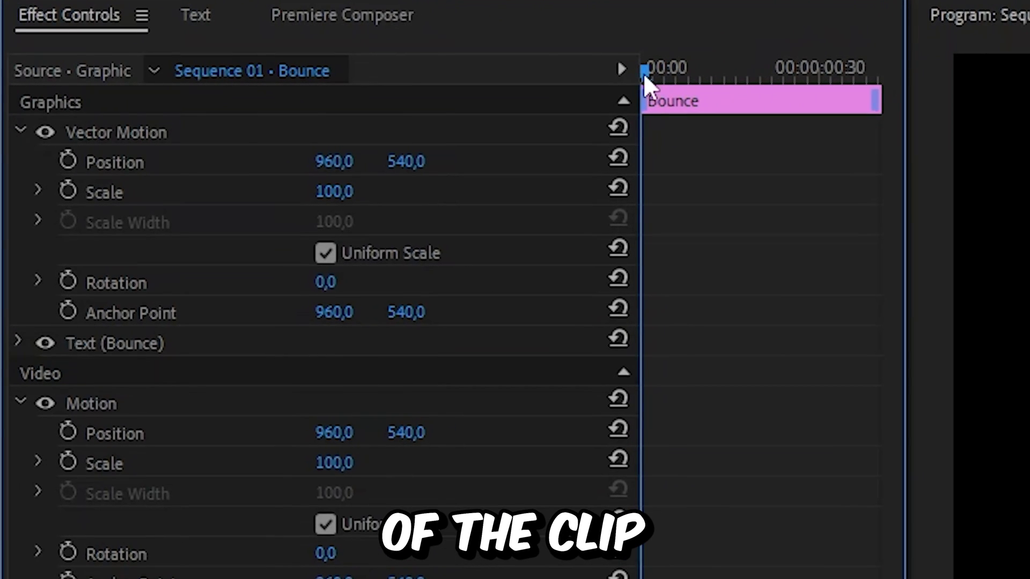
{"action": "left_click", "coordinate": [68, 191]}
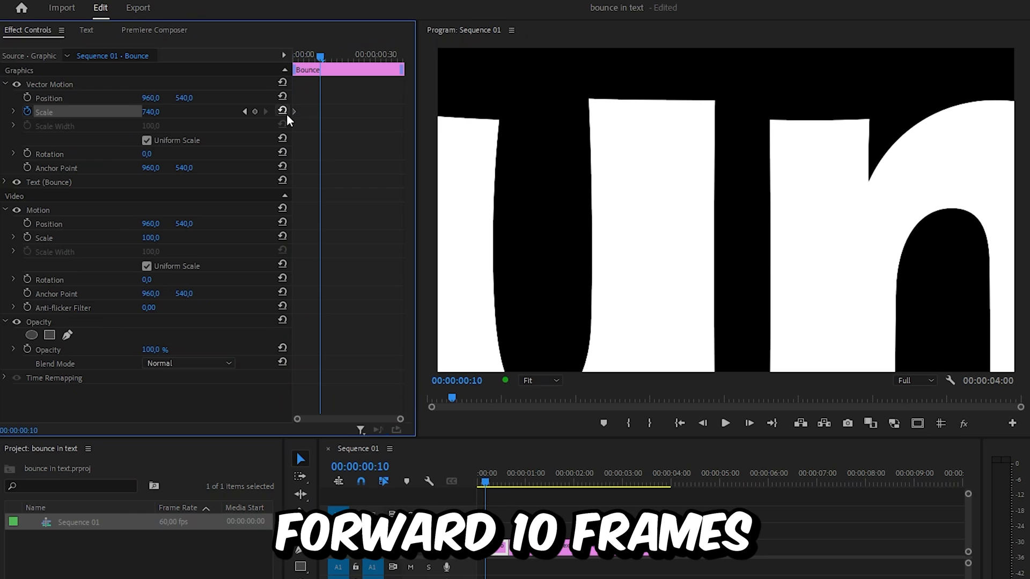
{"action": "left_click", "coordinate": [282, 110]}
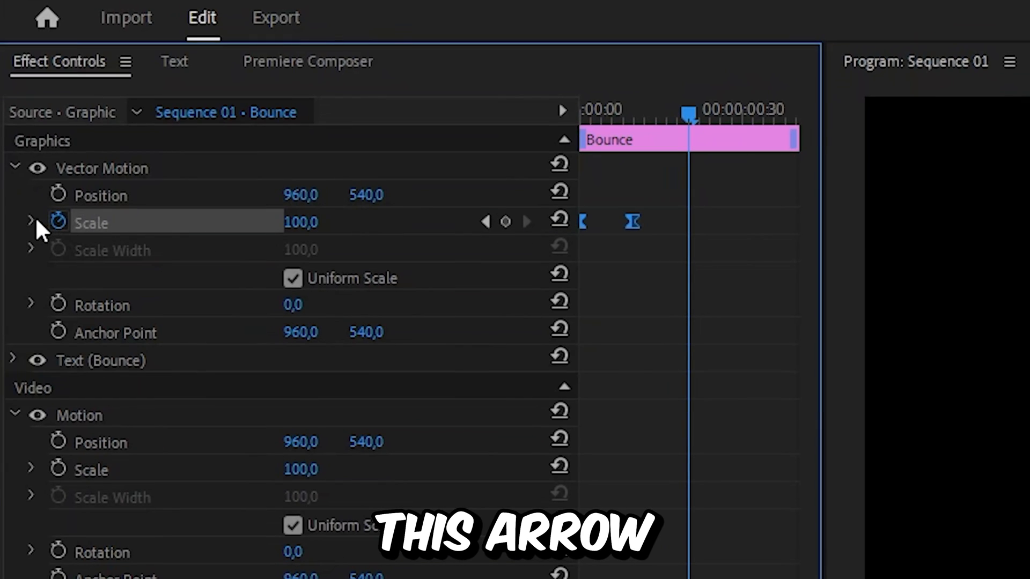
Expand Scale's speed graphs, steepen the easing curve, then undo two adjustments
{"action": "left_click", "coordinate": [30, 221]}
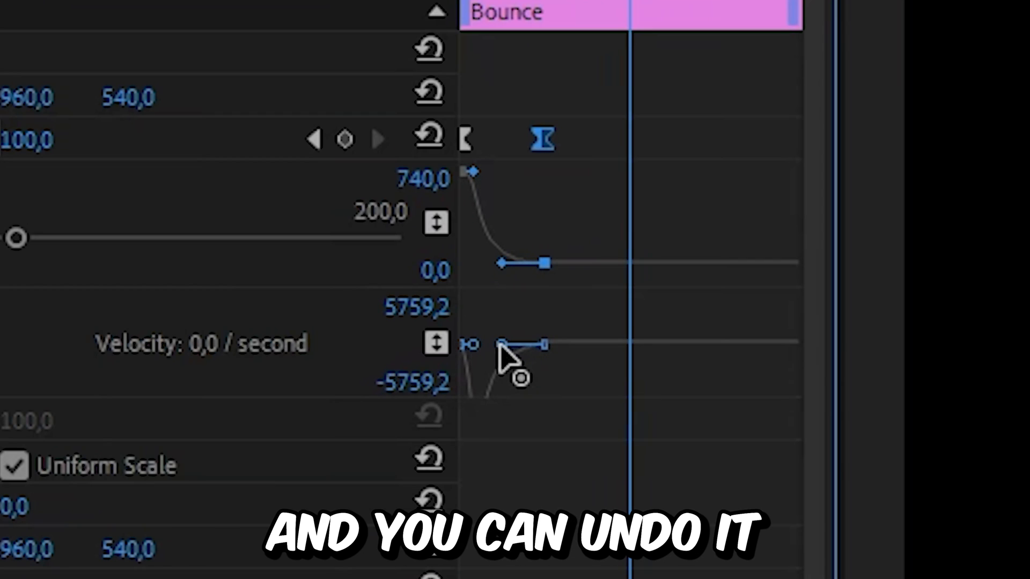
{"action": "key", "text": "ctrl+z"}
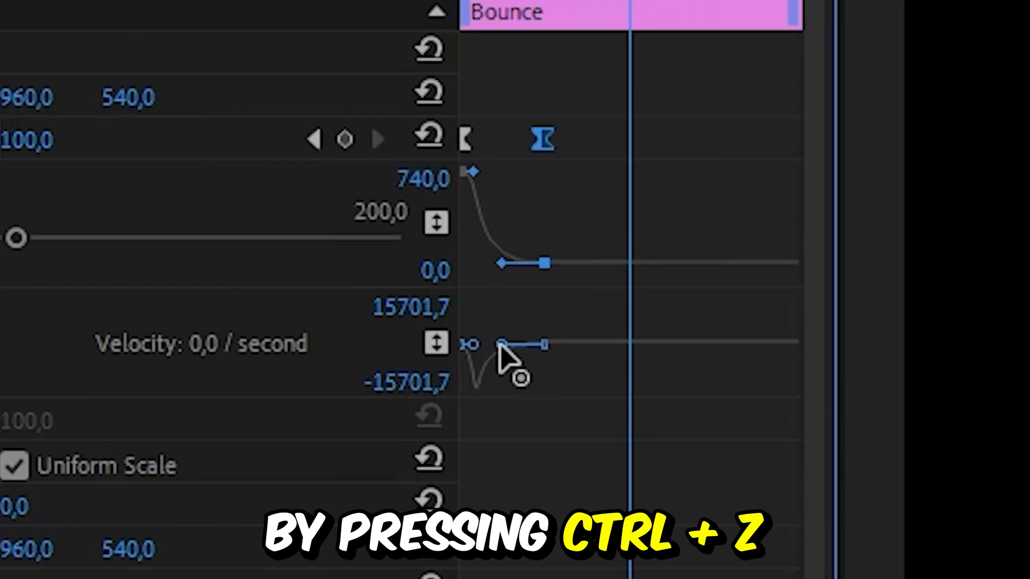
{"action": "key", "text": "ctrl+z"}
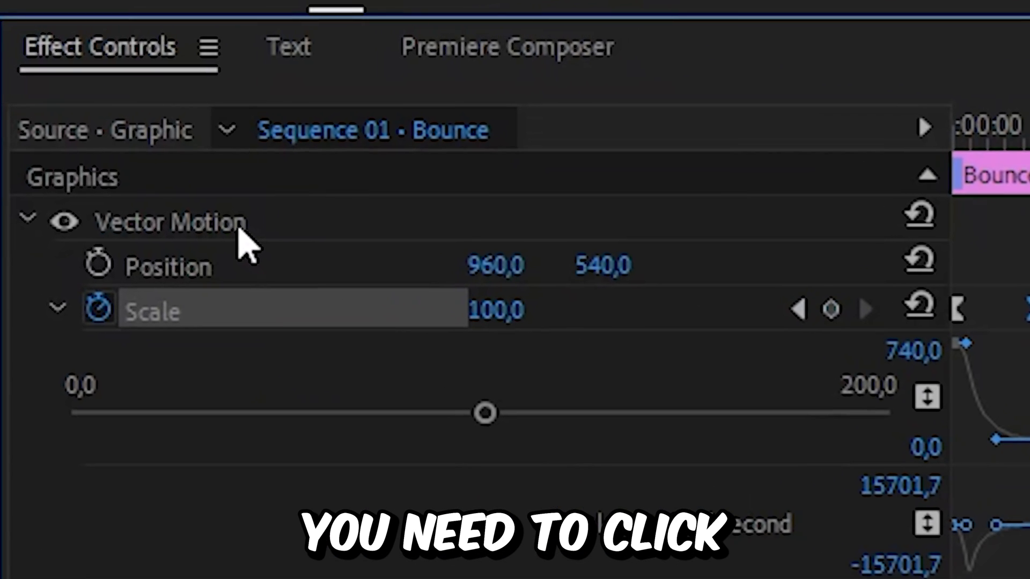
Paste the Bounce title's Vector Motion onto the other word clips and play the sequence
{"action": "left_click", "coordinate": [171, 222]}
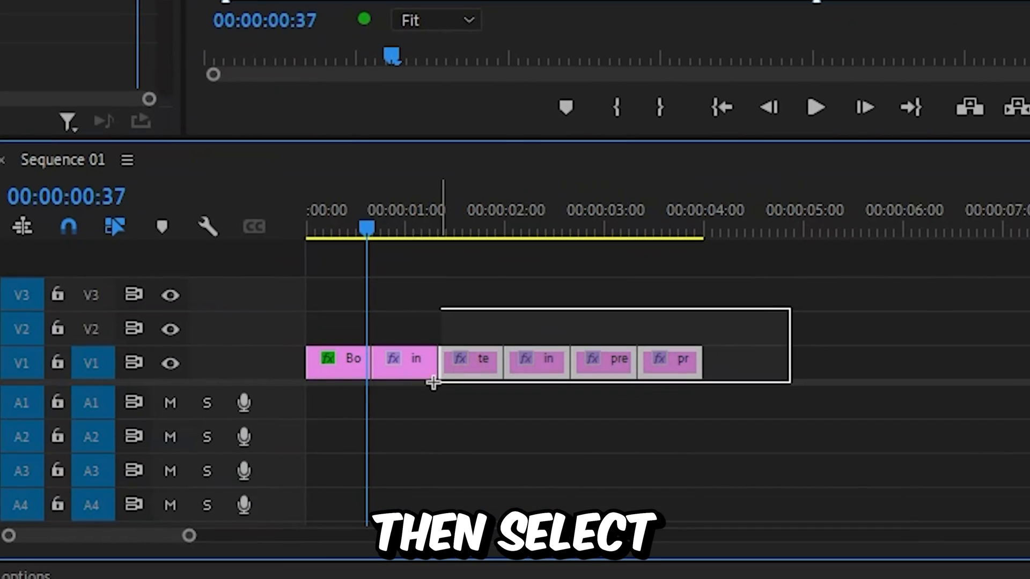
{"action": "key", "text": "ctrl+v"}
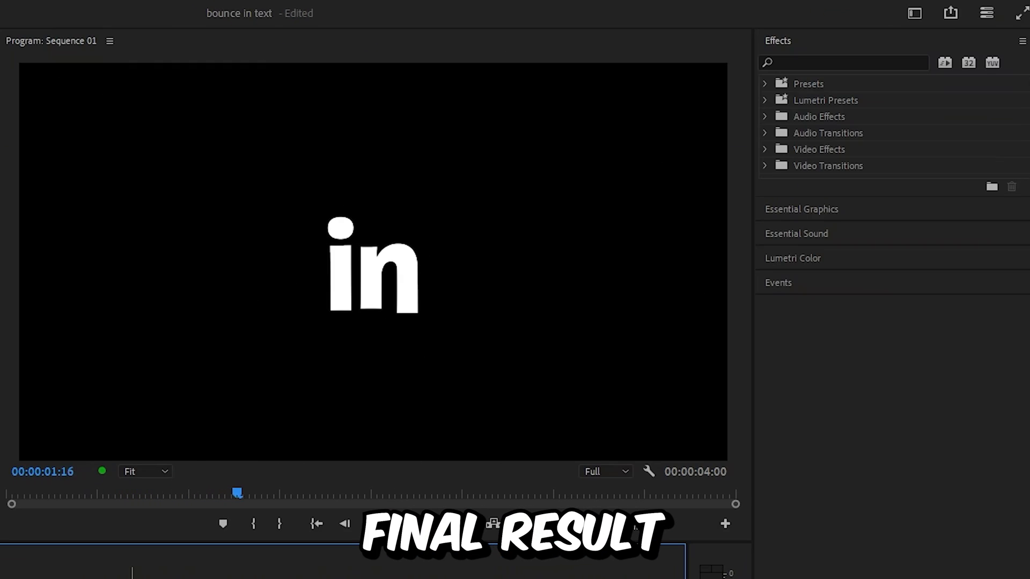
{"action": "left_click", "coordinate": [372, 524]}
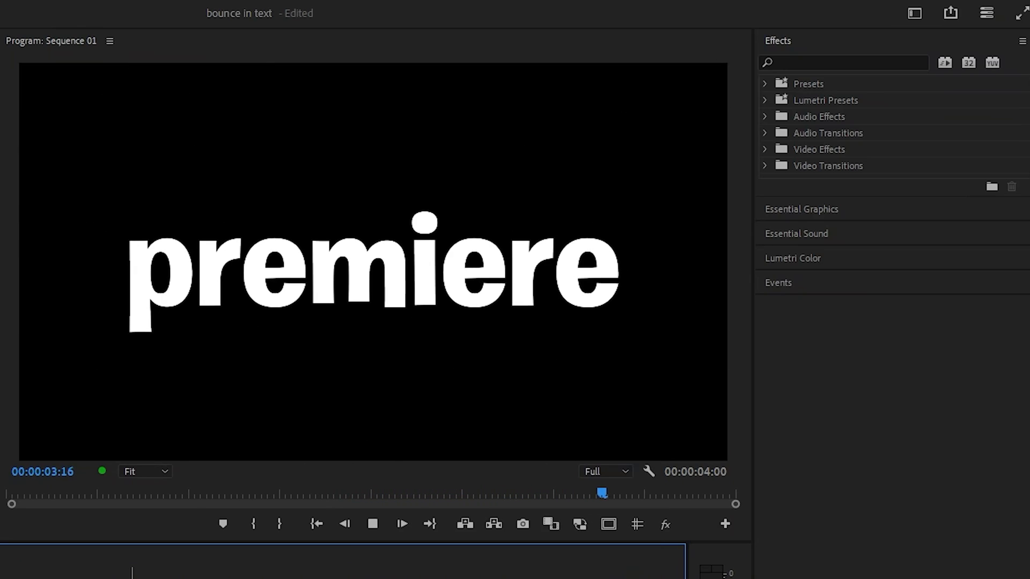